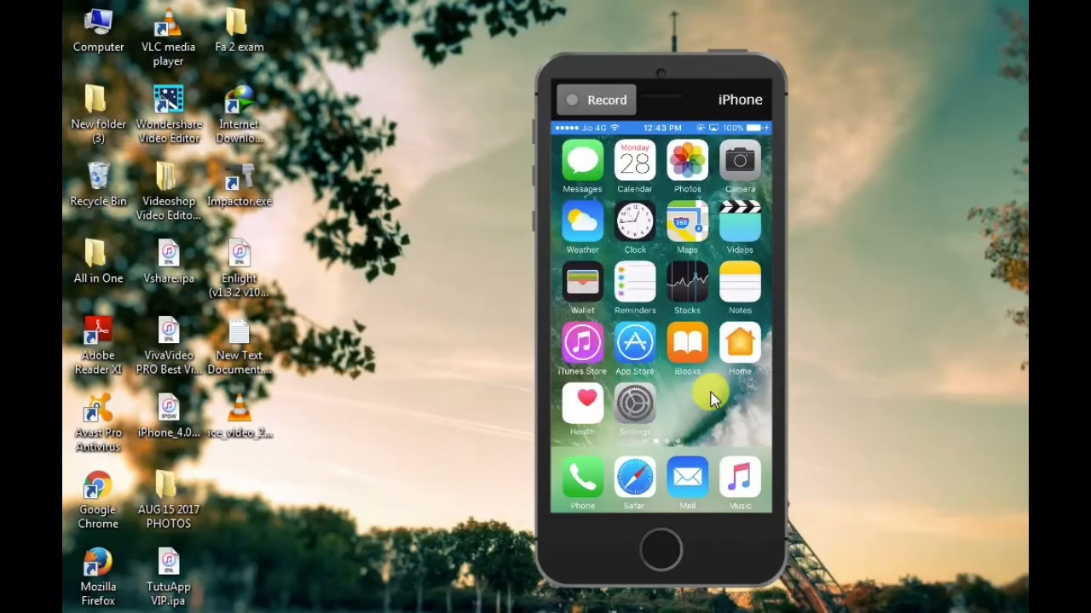
mouse_move(628, 245)
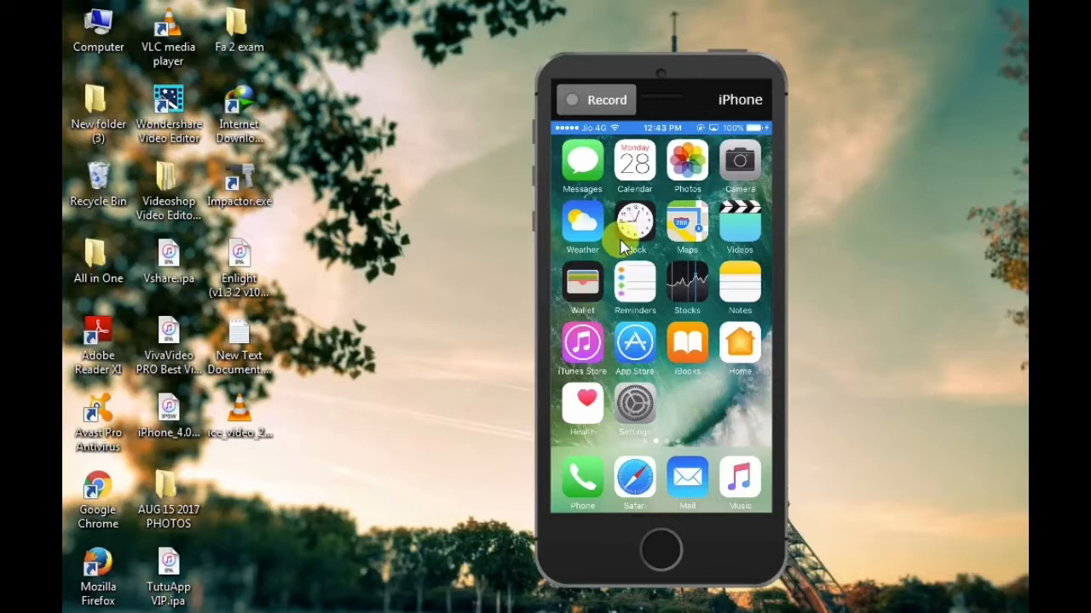
mouse_move(759, 324)
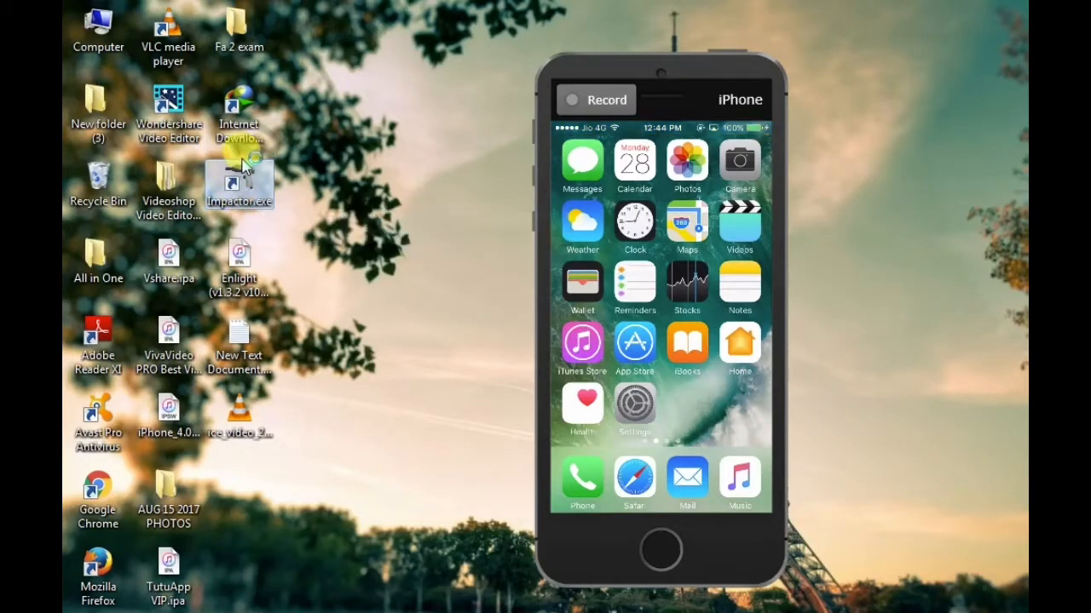
- Launch Cydia Impactor and select the iFile app package in New folder (3)
double_click(239, 181)
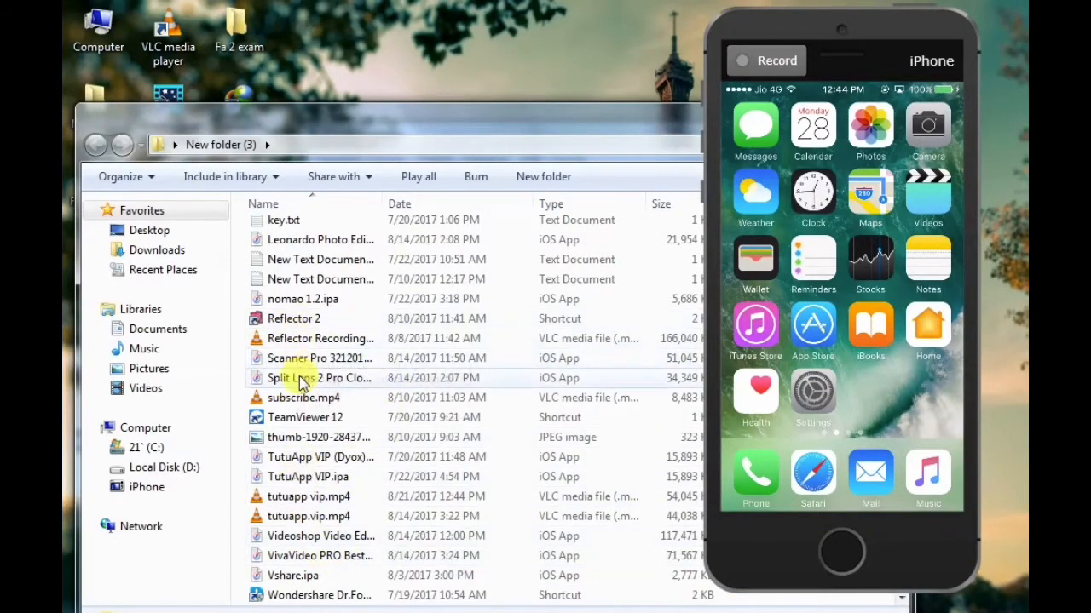
scroll("up", 3)
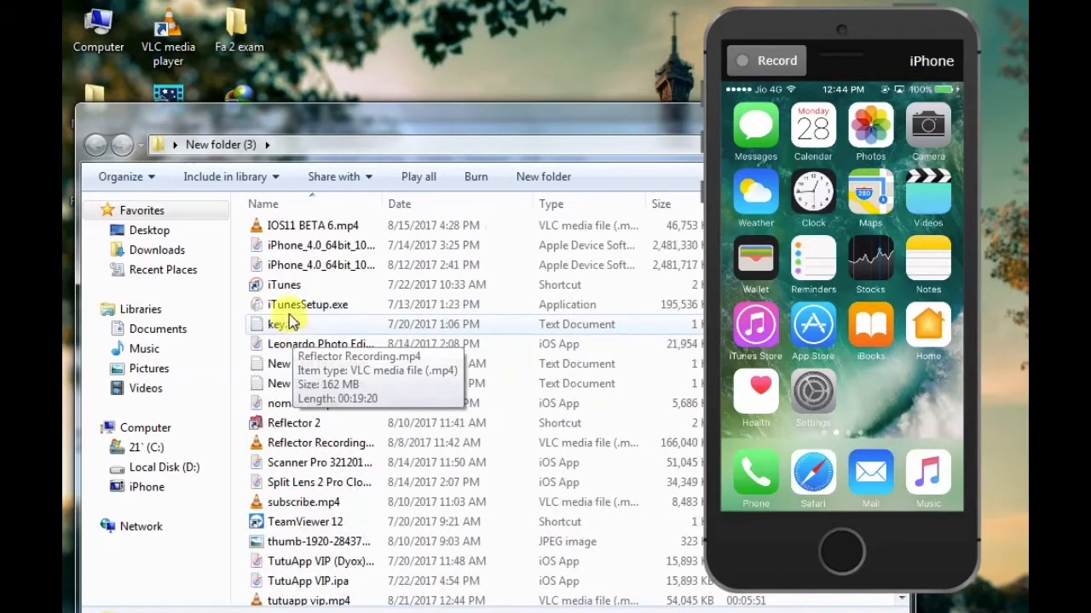
scroll("up", 3)
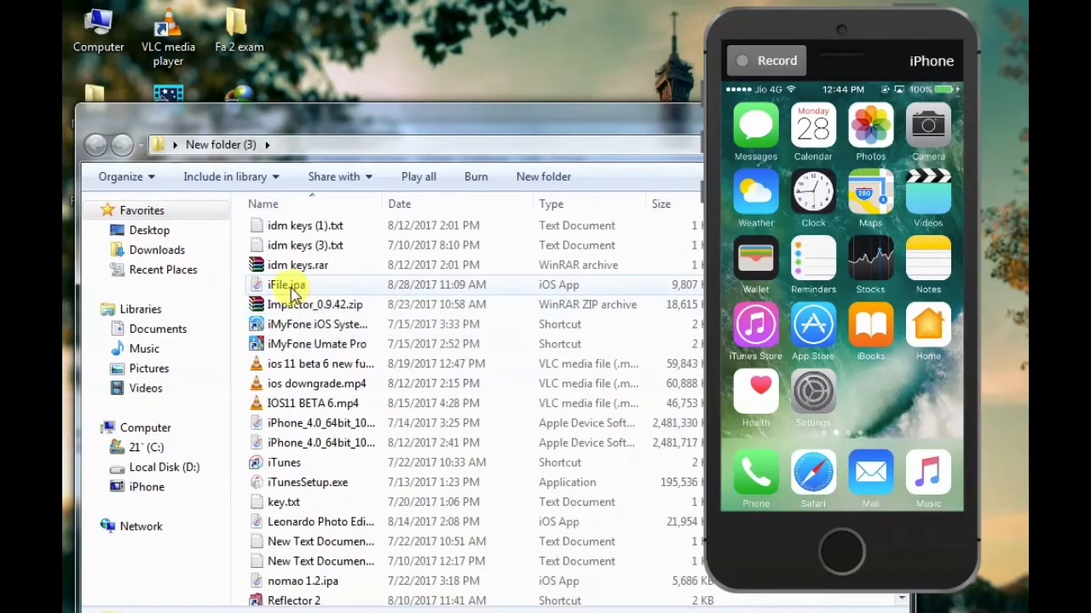
left_click(286, 284)
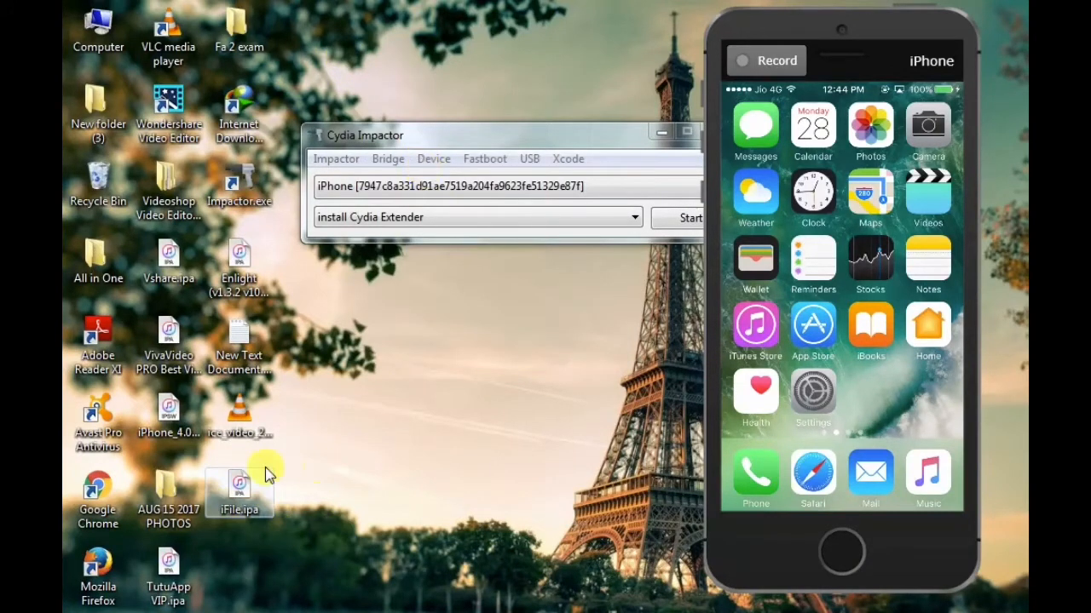
mouse_move(276, 542)
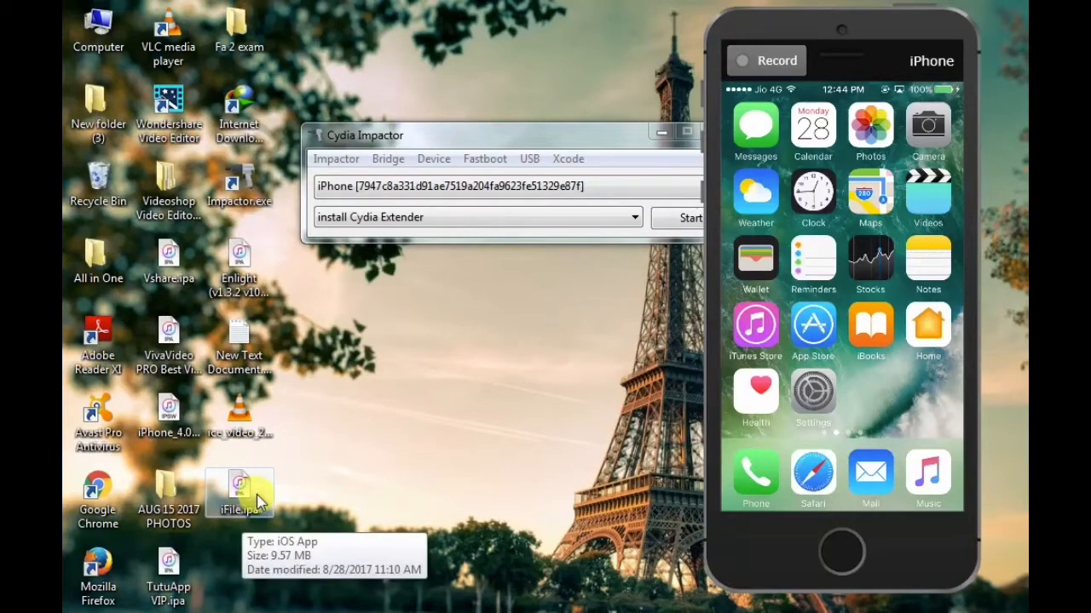
- Drop iFile.ipa onto Cydia Impactor to begin sideloading it to the iPhone
left_click_drag(503, 137, 366, 136)
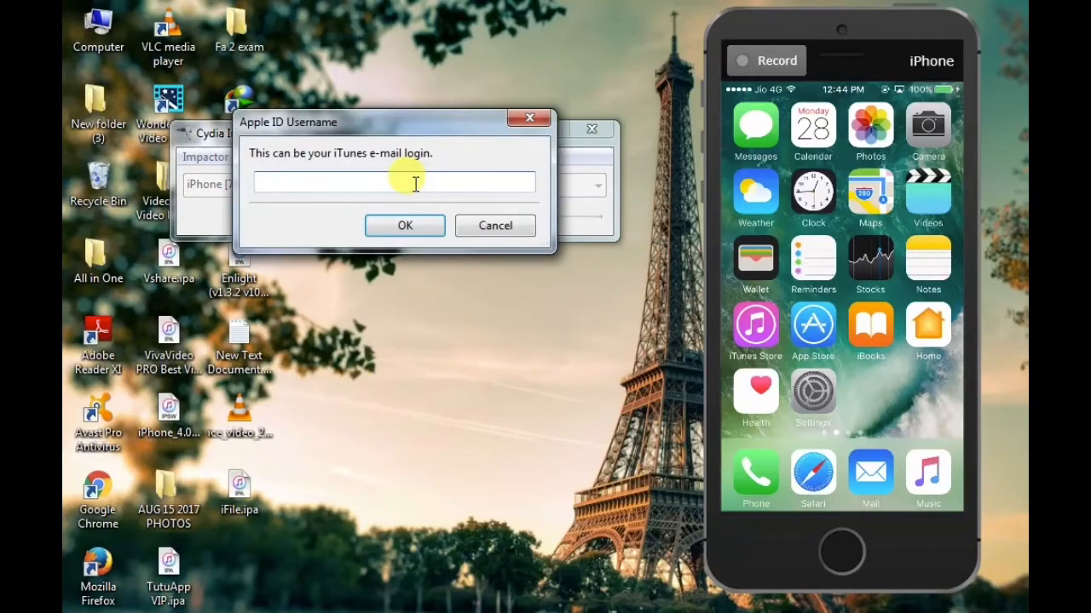
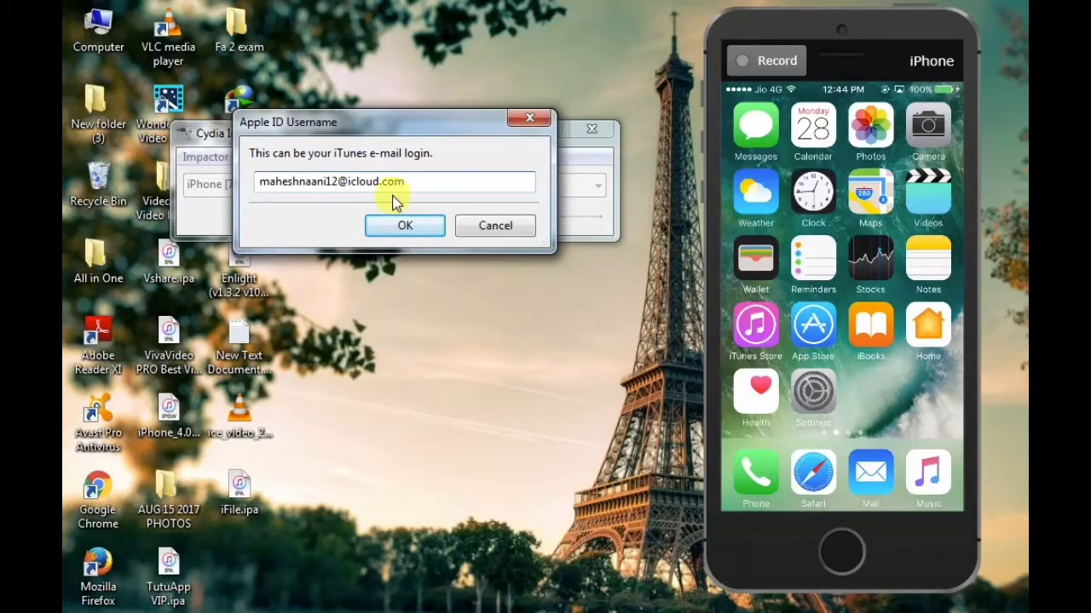
left_click(406, 225)
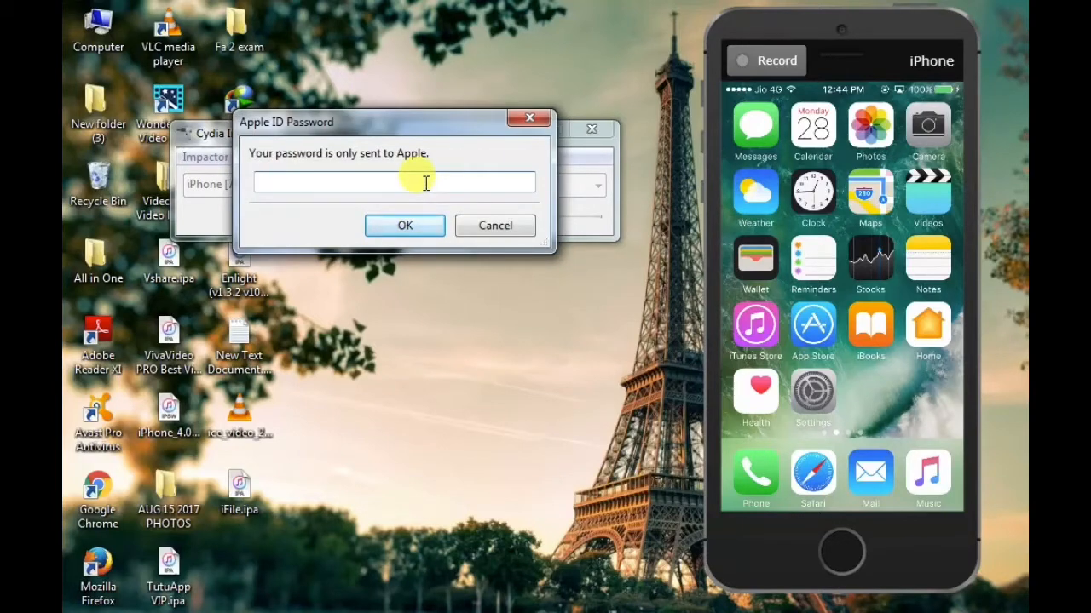
- Supply the Apple ID password so iFile is signed and installed on the iPhone
left_click(405, 225)
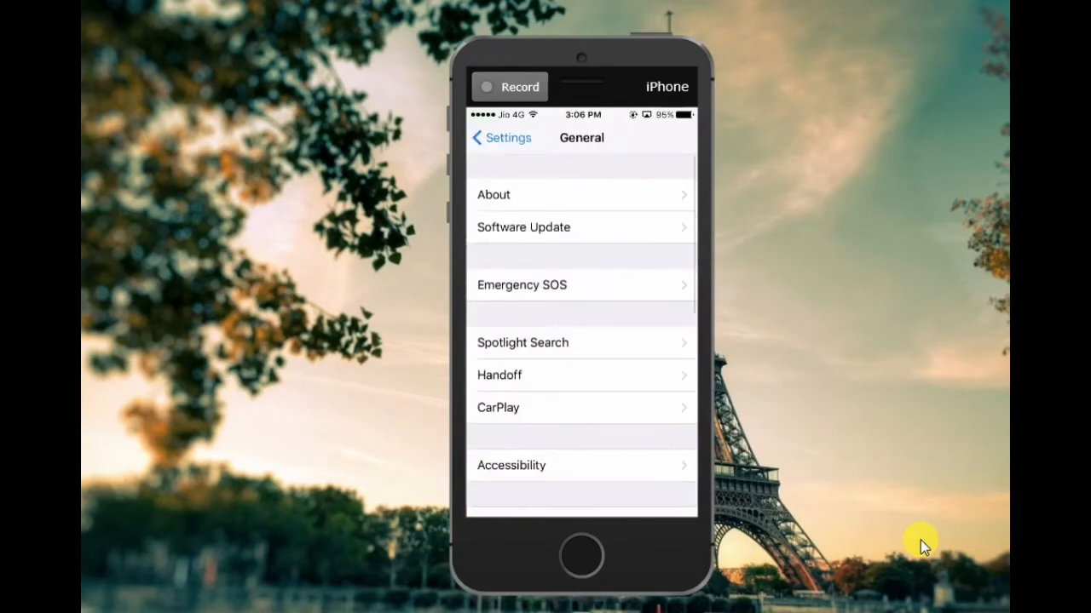
- In Settings > General, reach Profiles & Device Management and trust the Developer App profile
scroll("down", 3)
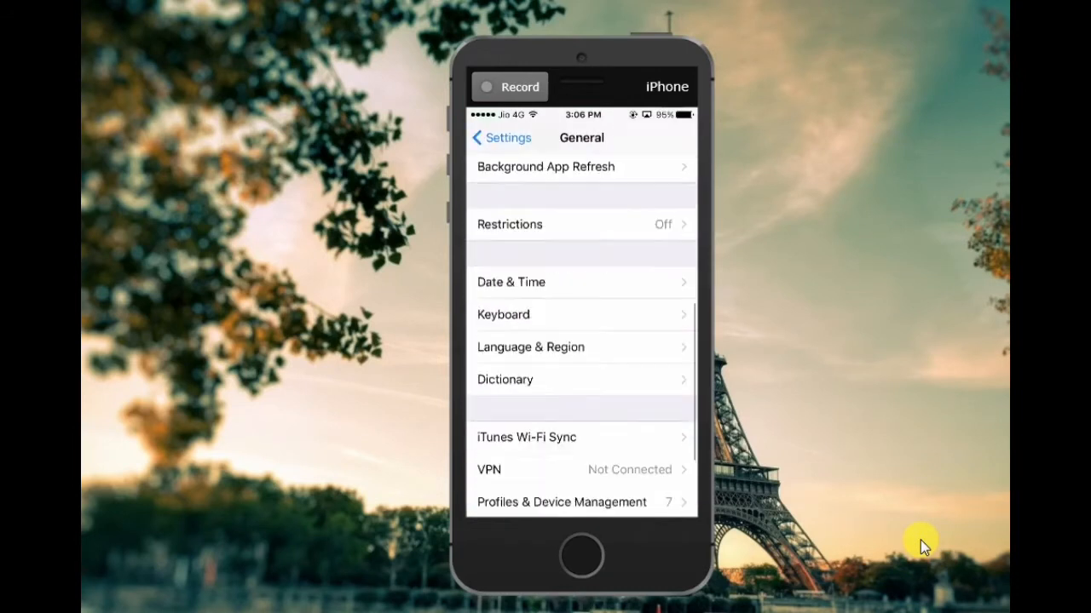
left_click(561, 501)
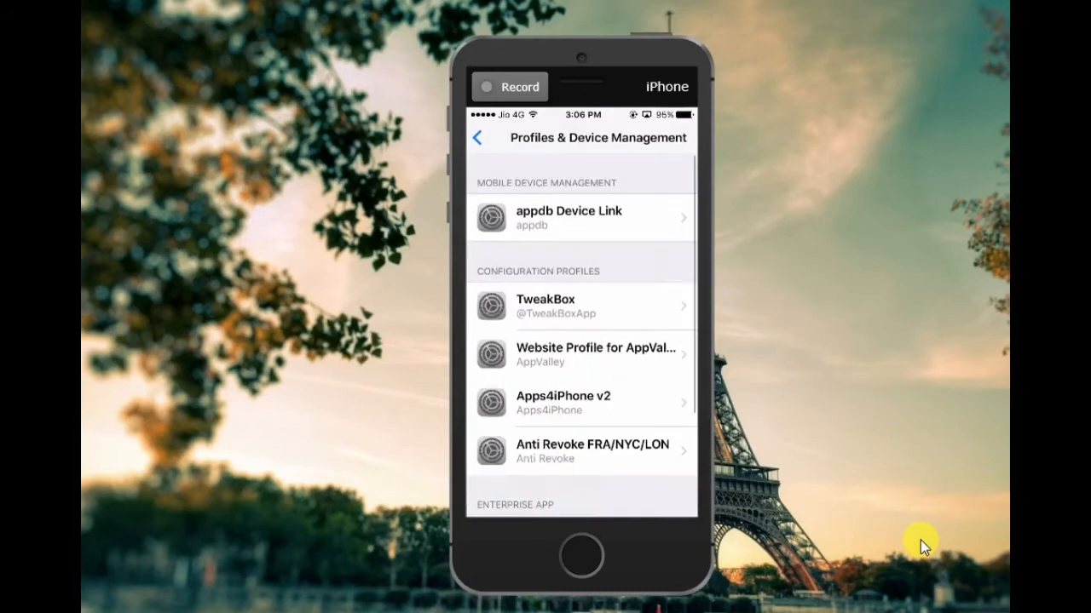
left_click(579, 402)
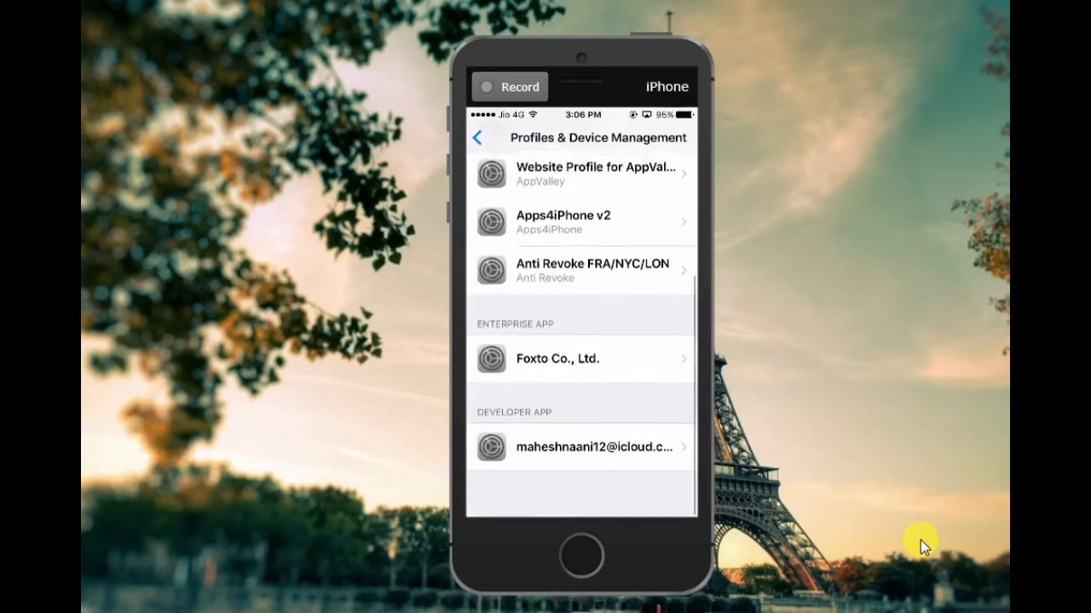
left_click(579, 358)
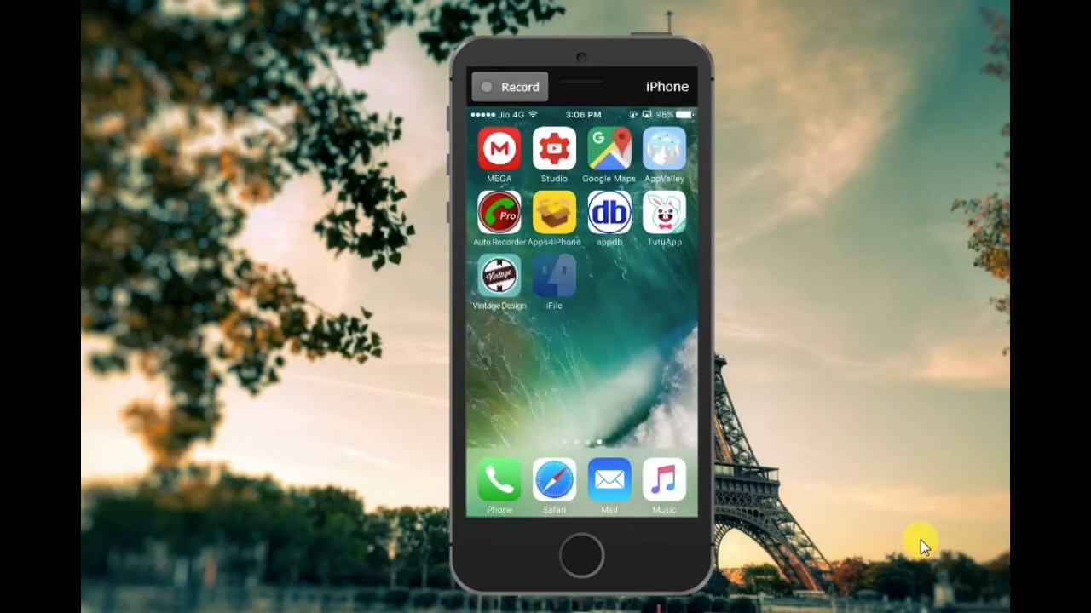
- Launch iFile from the home screen and browse into its own app folder
left_click(554, 276)
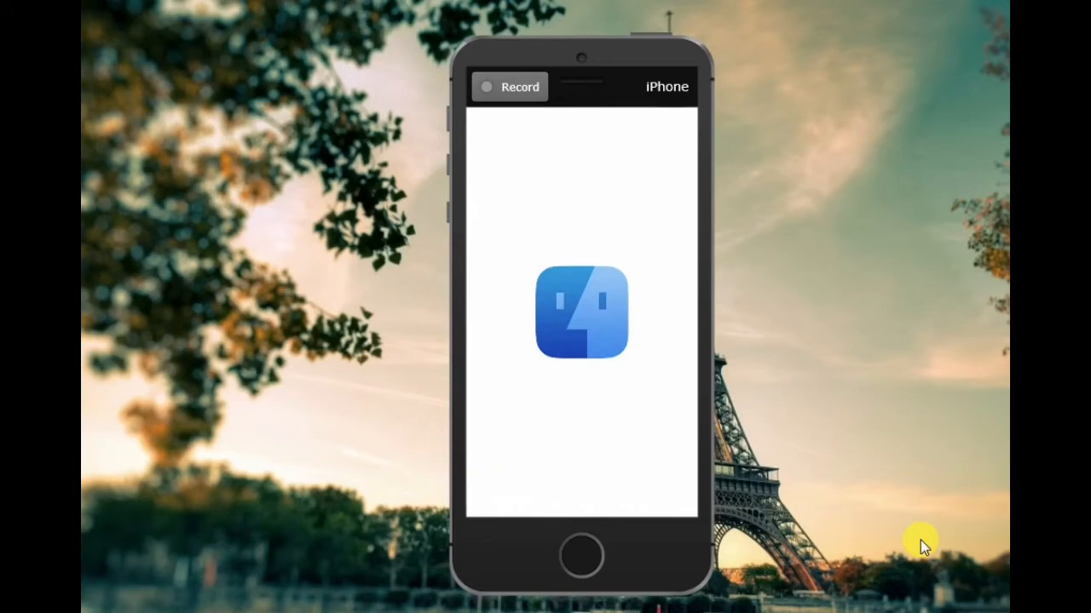
left_click(583, 310)
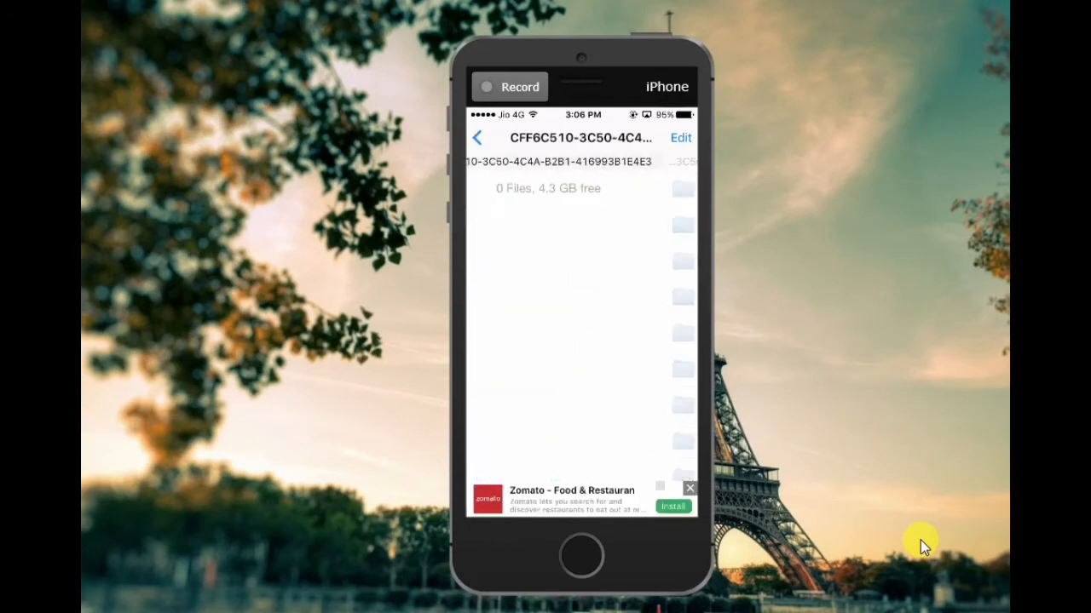
left_click(477, 136)
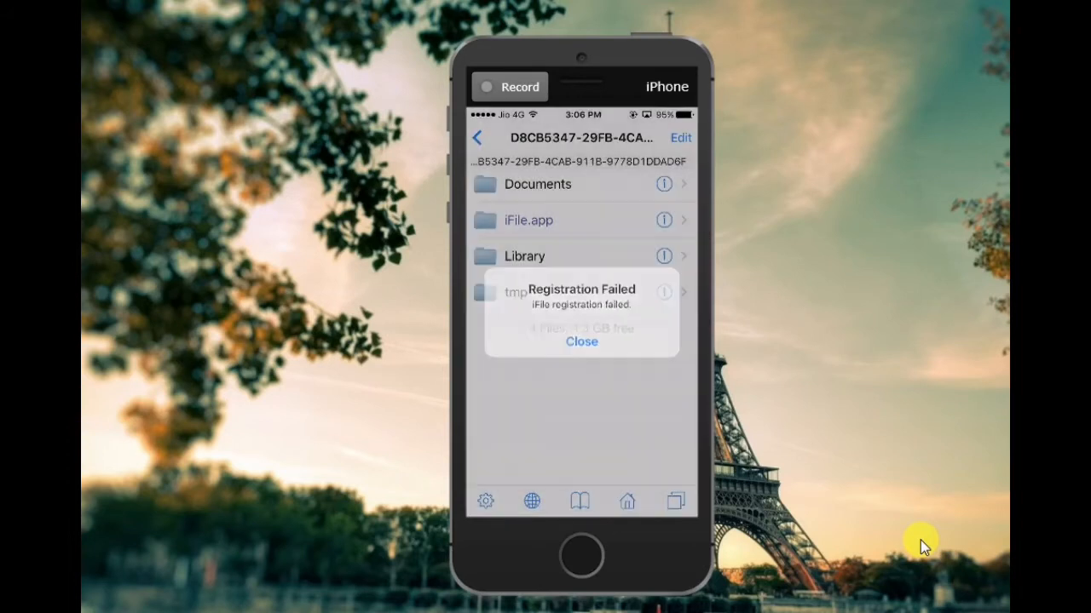
- Dismiss the Registration Failed alert, enter the Library folder and cancel the registered-users notice
left_click(581, 341)
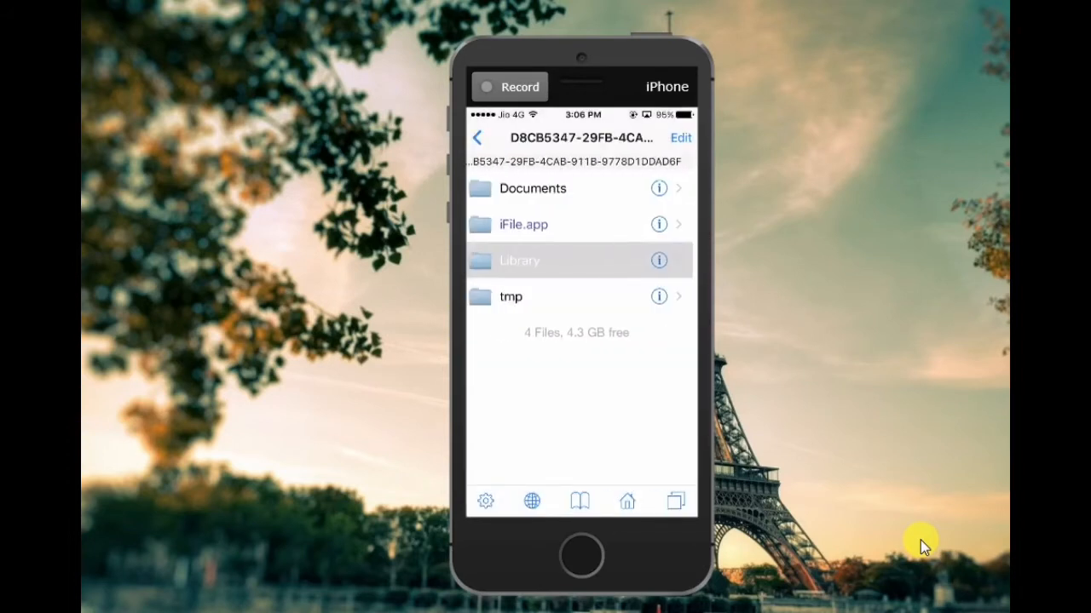
left_click(579, 296)
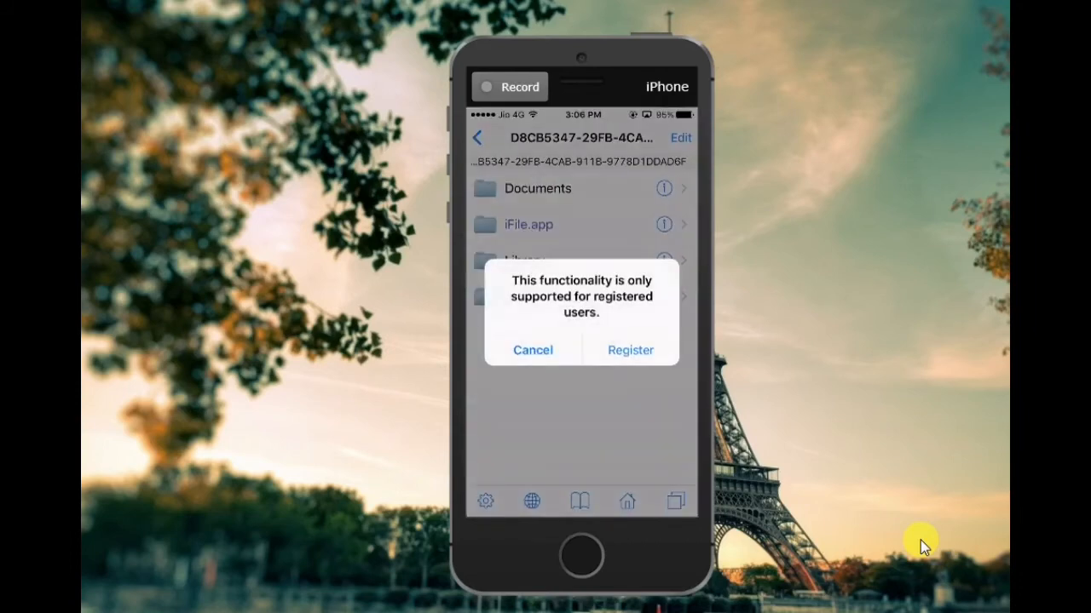
left_click(630, 351)
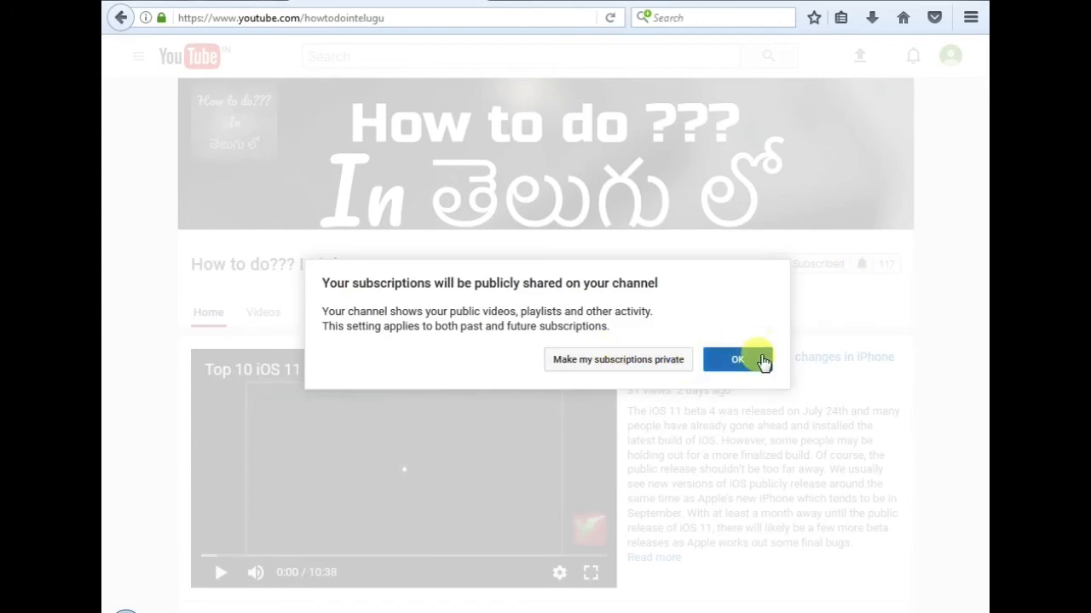
- Acknowledge the subscriptions-sharing notice and save 'Send me all notifications' for the channel
left_click(736, 358)
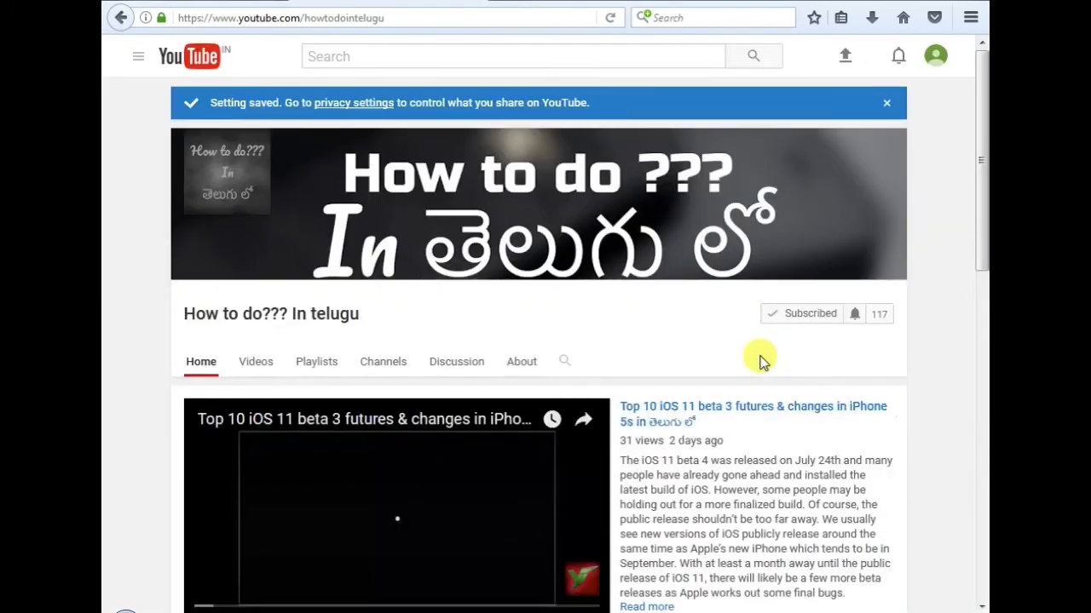
mouse_move(856, 313)
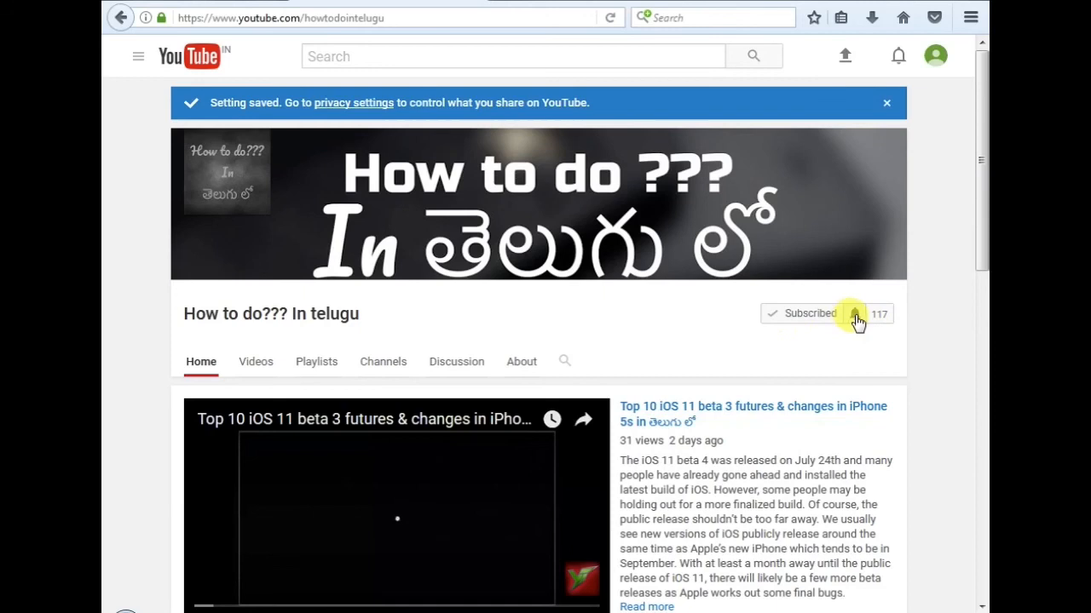
left_click(856, 314)
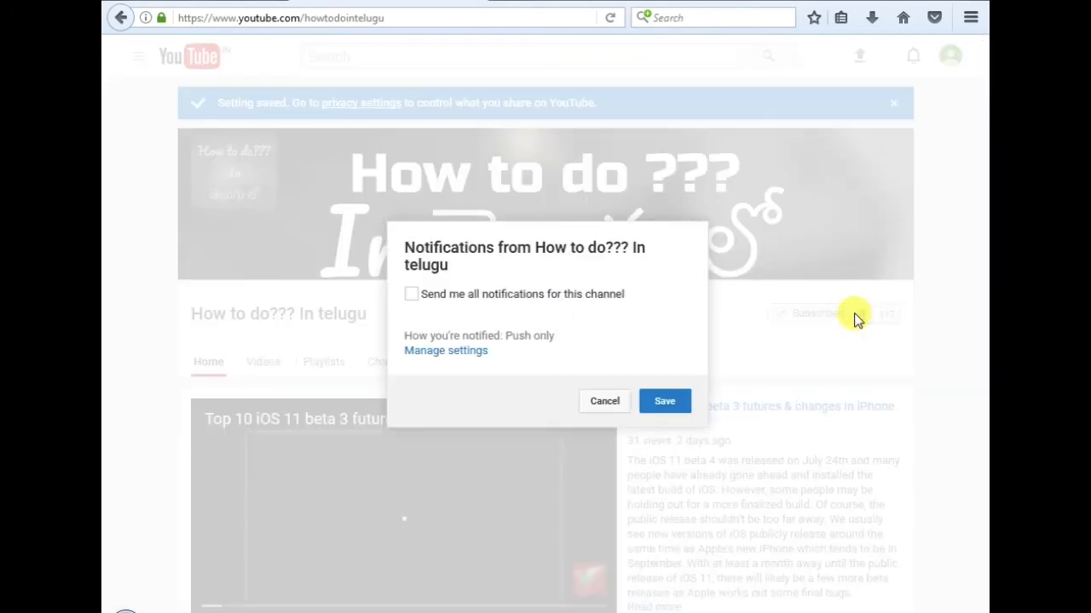
left_click(413, 293)
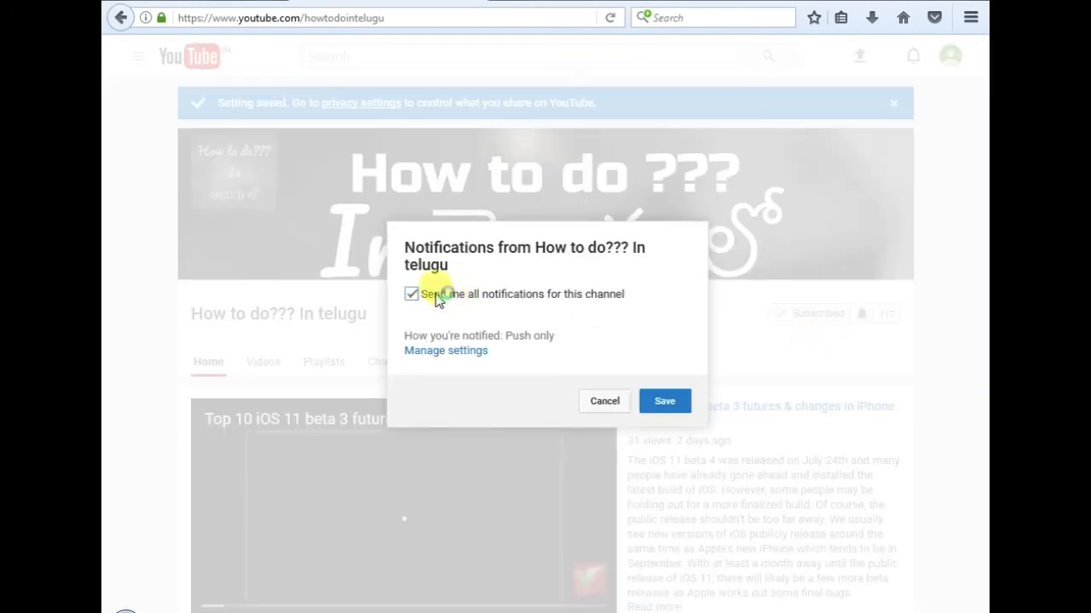
left_click(664, 400)
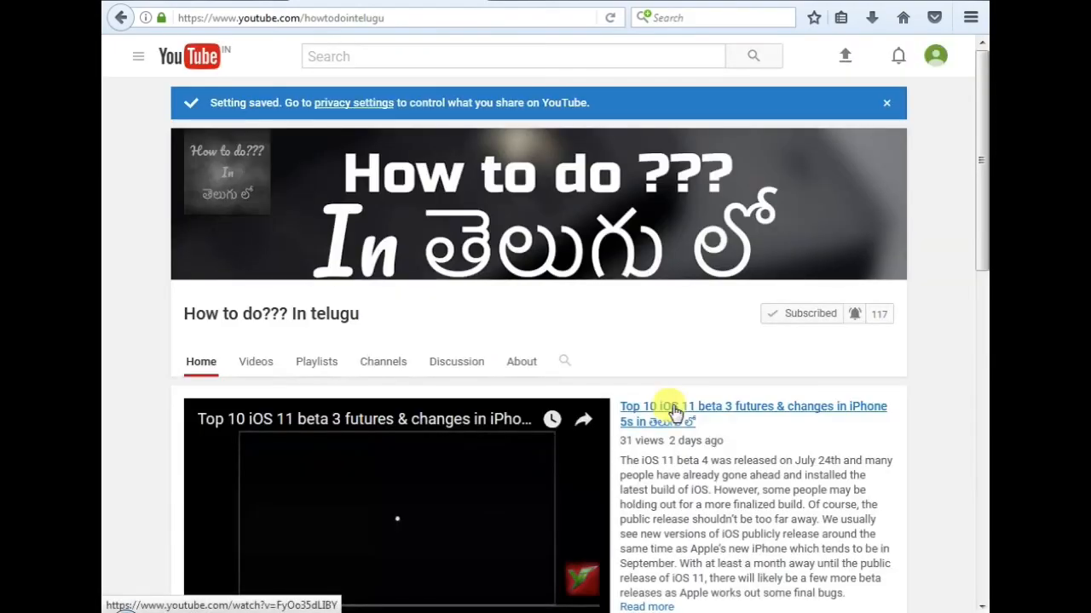